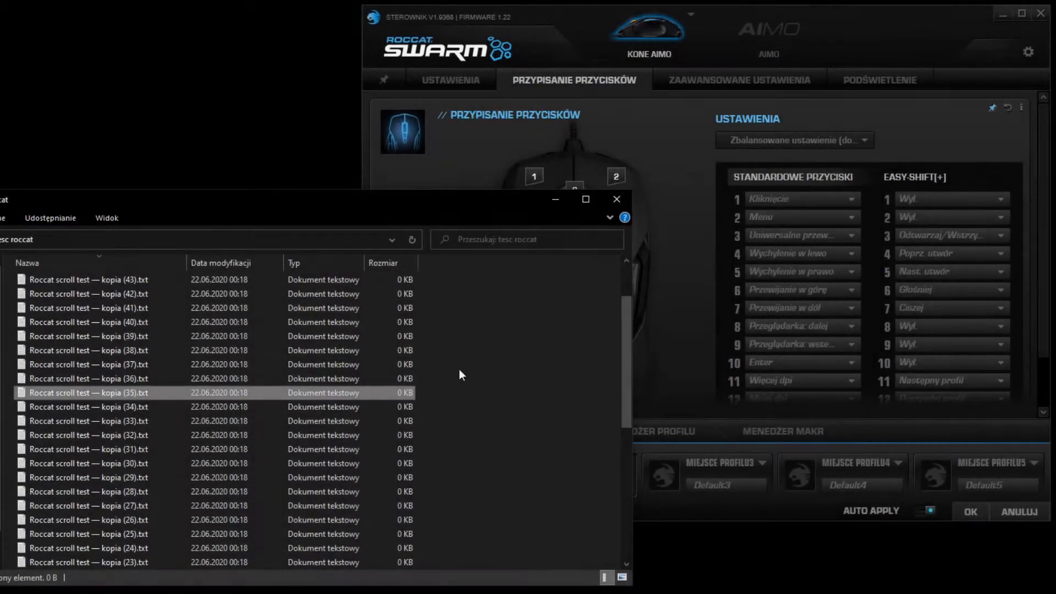
{"action": "scroll", "scroll_direction": "down", "scroll_amount": 3}
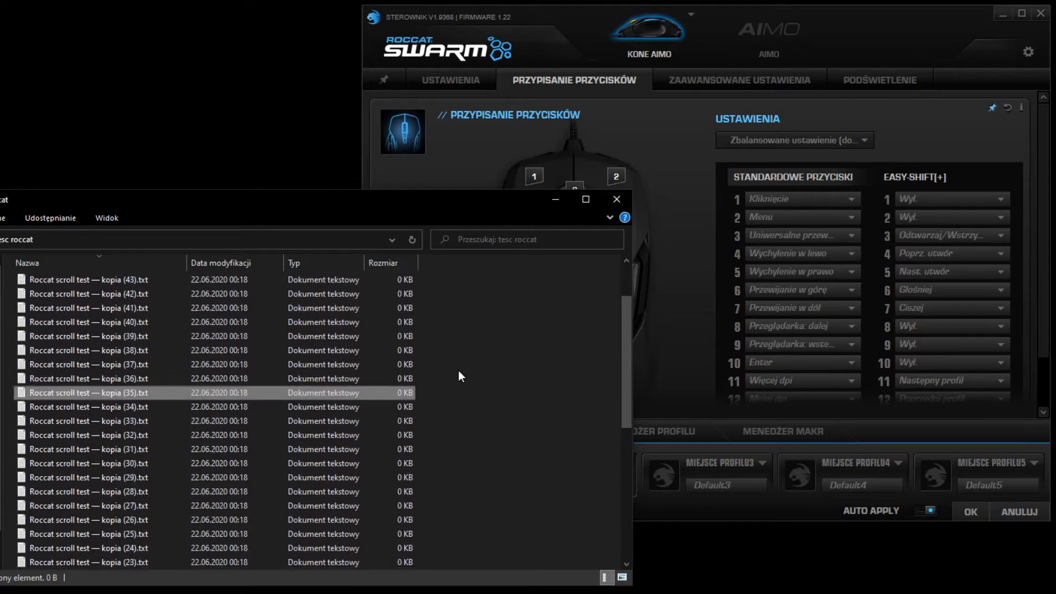
{"action": "scroll", "scroll_direction": "down", "scroll_amount": 3}
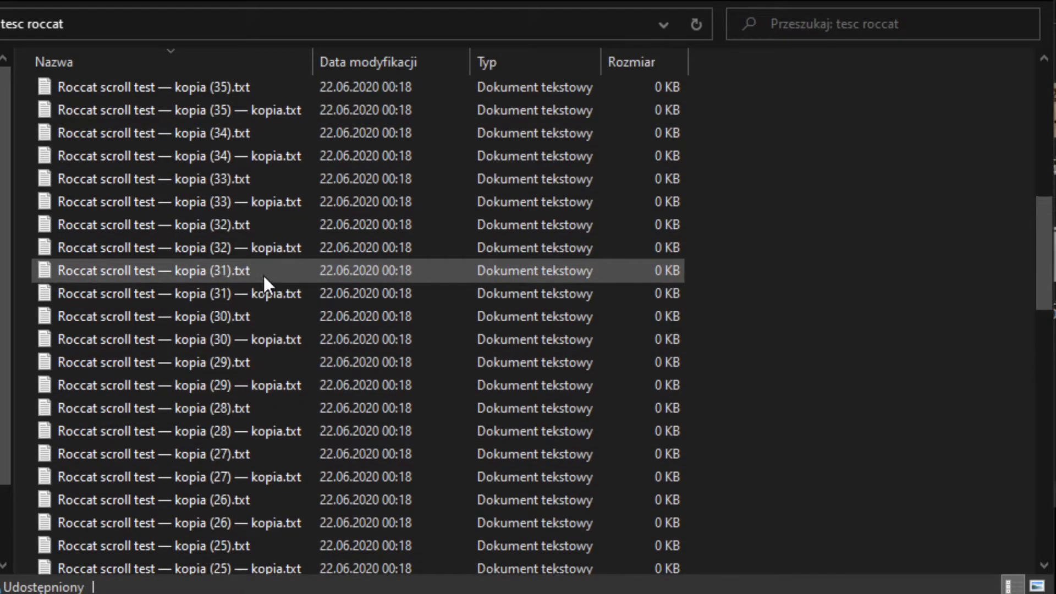
{"action": "scroll", "scroll_direction": "down", "scroll_amount": 3}
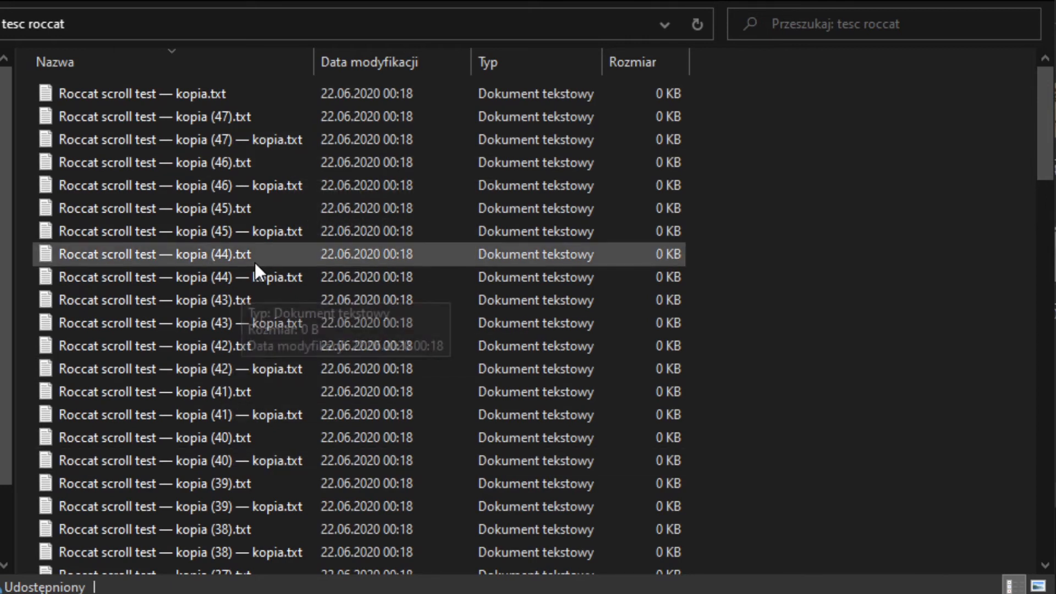
{"action": "scroll", "scroll_direction": "down", "scroll_amount": 3}
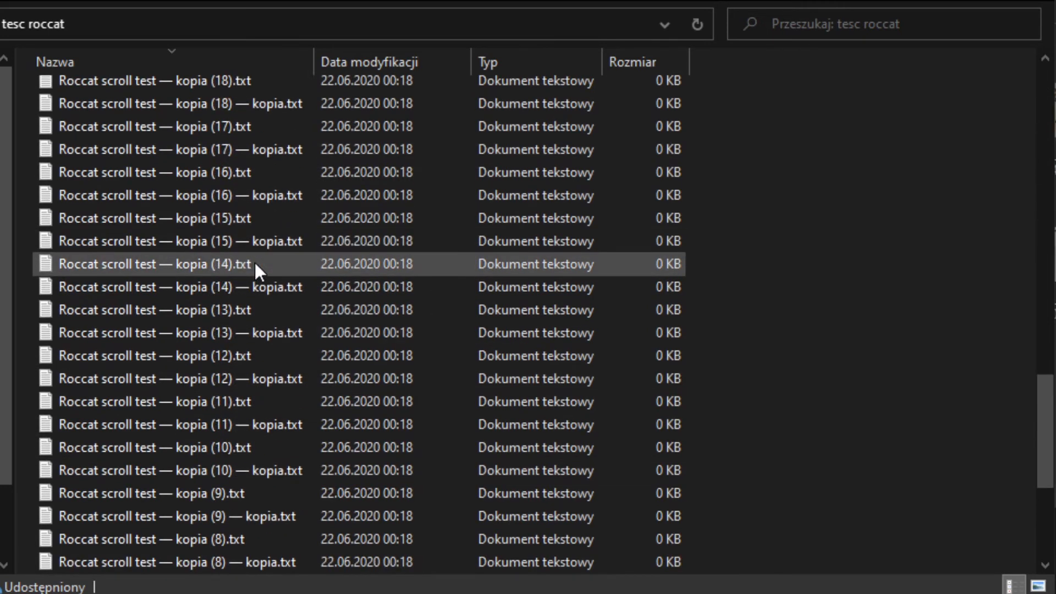
{"action": "scroll", "scroll_direction": "down", "scroll_amount": 3}
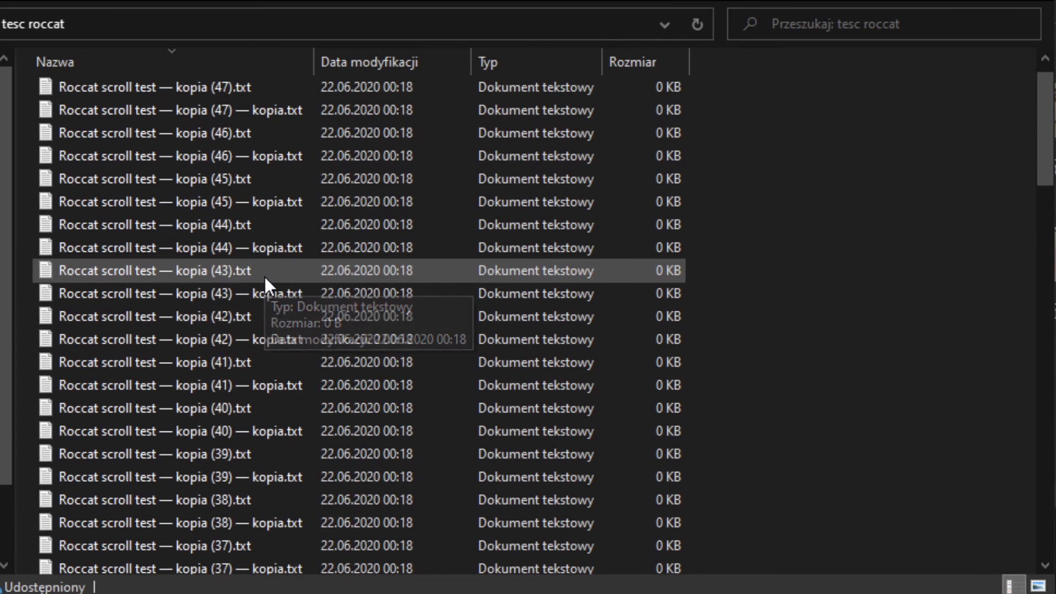